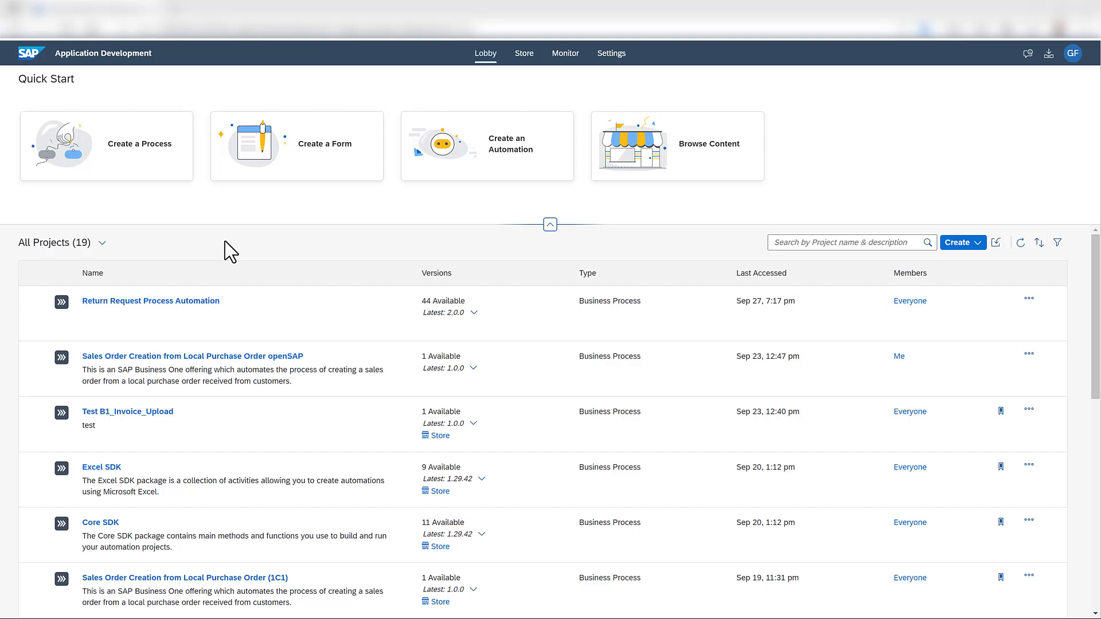
{"action": "mouse_move", "coordinate": [193, 309]}
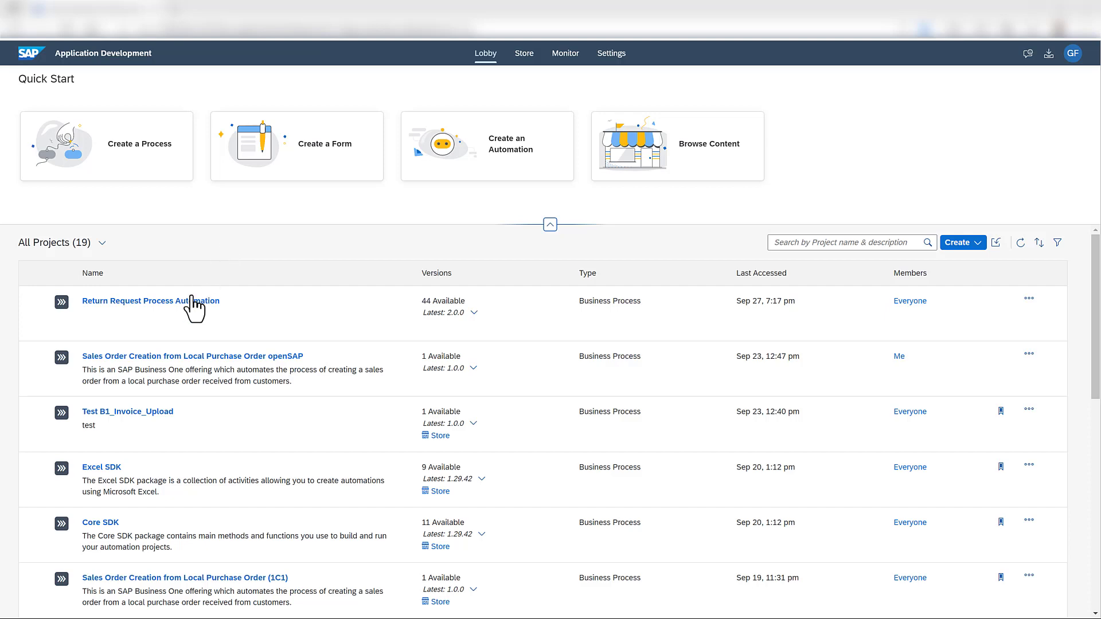
Open the Return Request Process Automation project from the Lobby project list
{"action": "left_click", "coordinate": [150, 301]}
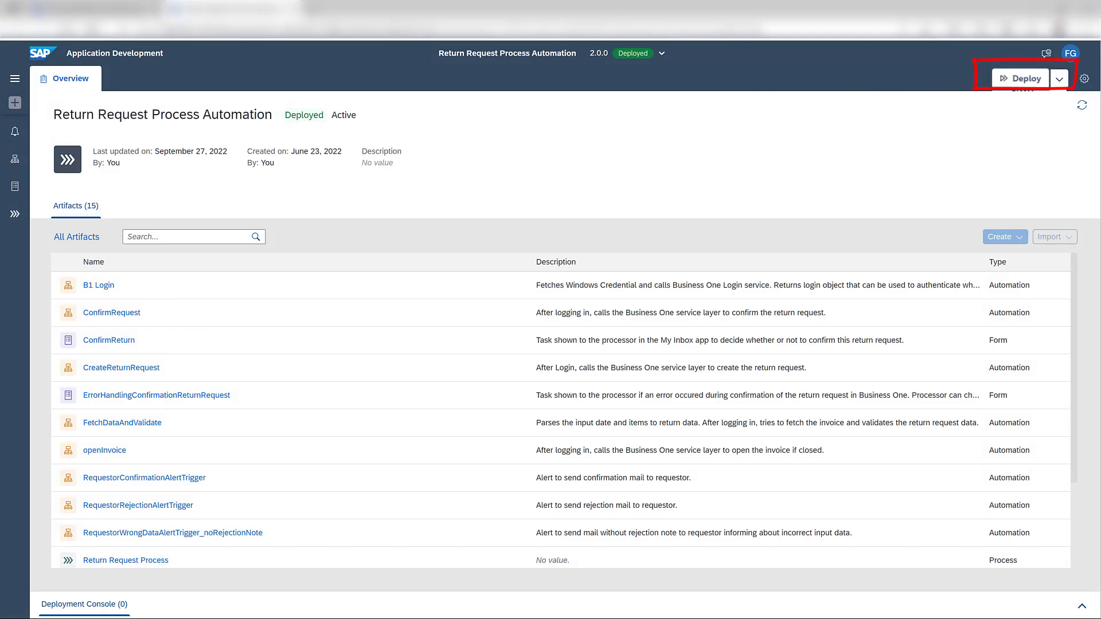
Deploy version 2.0.0 with no trigger creation and review the prefilled variables
{"action": "left_click", "coordinate": [1020, 78]}
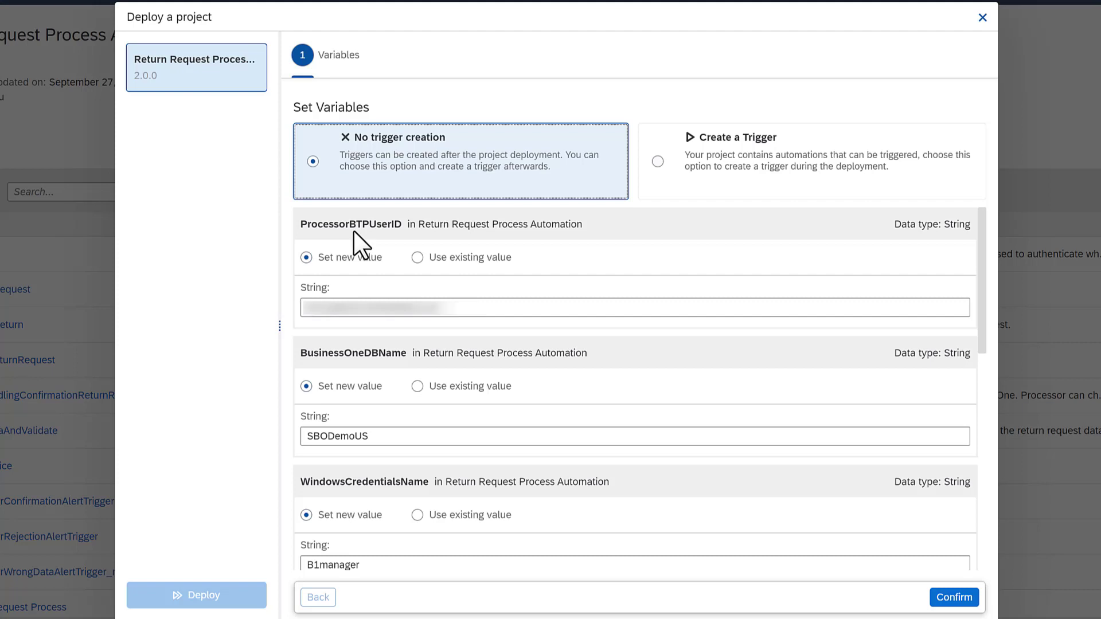
{"action": "mouse_move", "coordinate": [365, 242]}
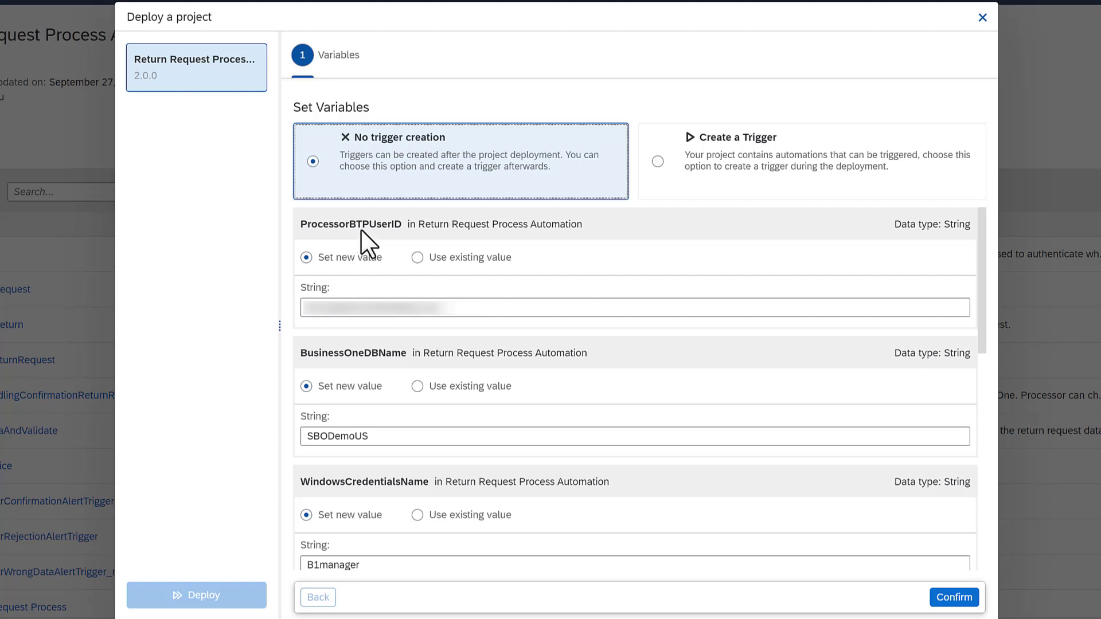
{"action": "mouse_move", "coordinate": [365, 246]}
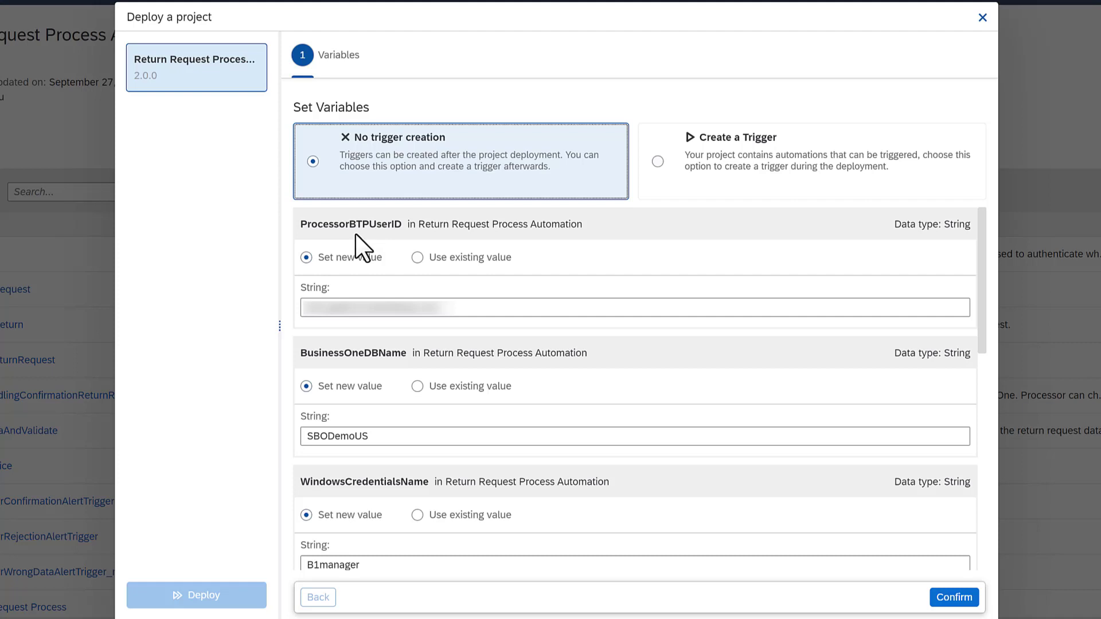
{"action": "scroll", "scroll_direction": "down", "scroll_amount": 3}
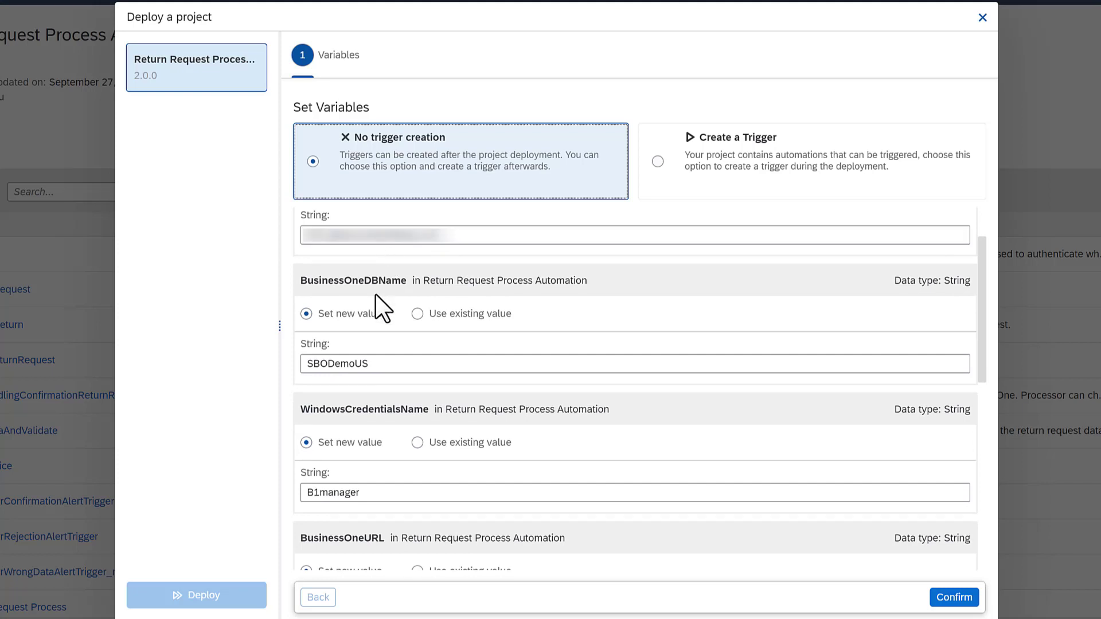
{"action": "mouse_move", "coordinate": [387, 279]}
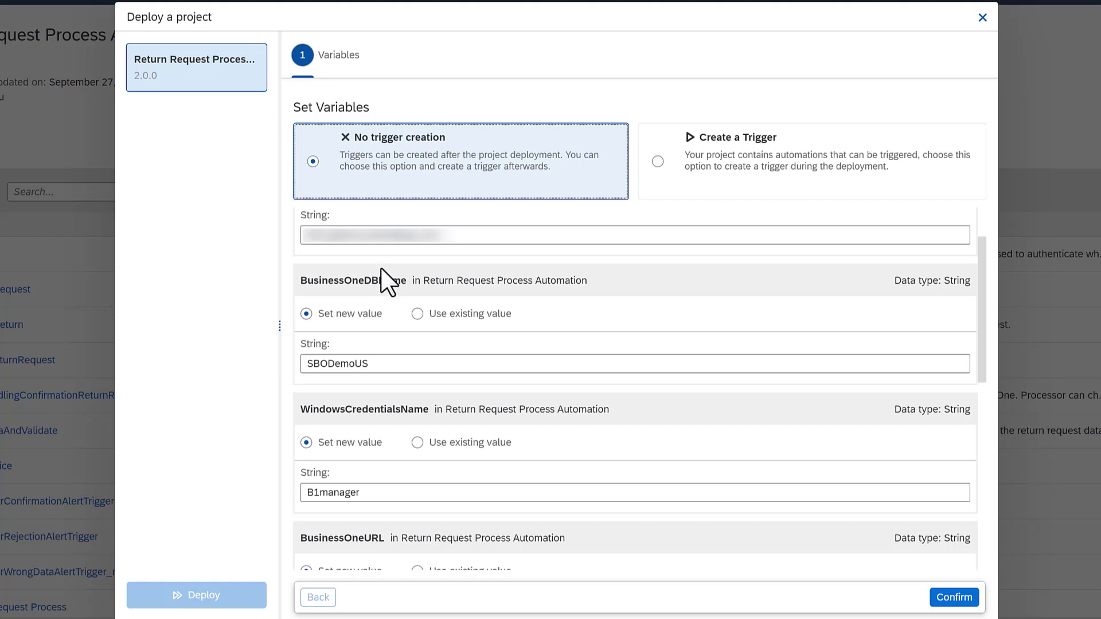
{"action": "scroll", "scroll_direction": "down", "scroll_amount": 3}
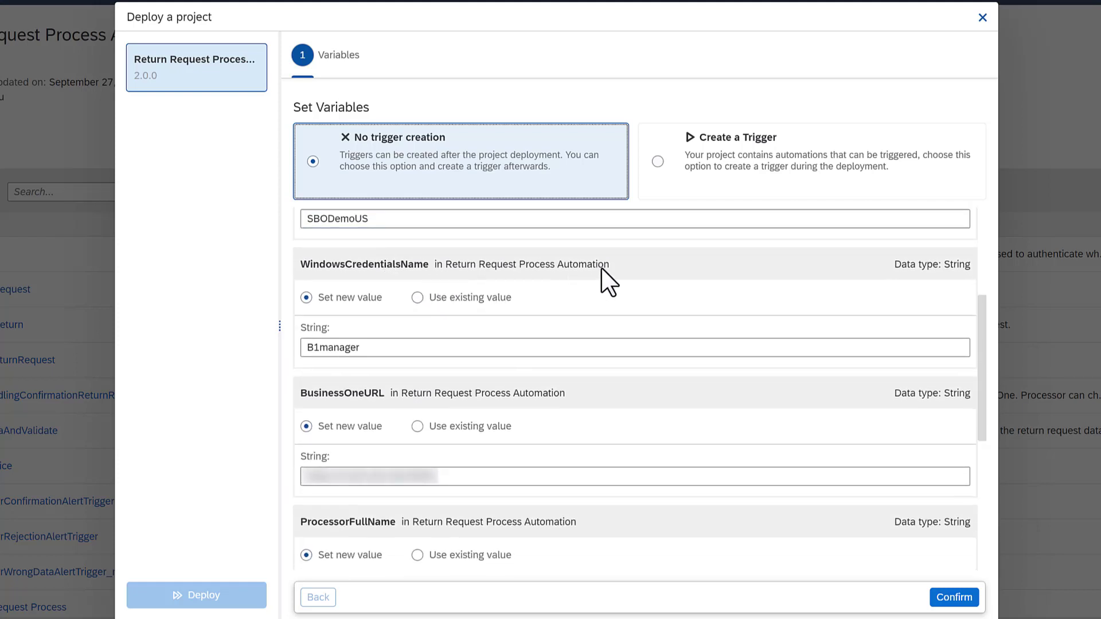
{"action": "mouse_move", "coordinate": [622, 274]}
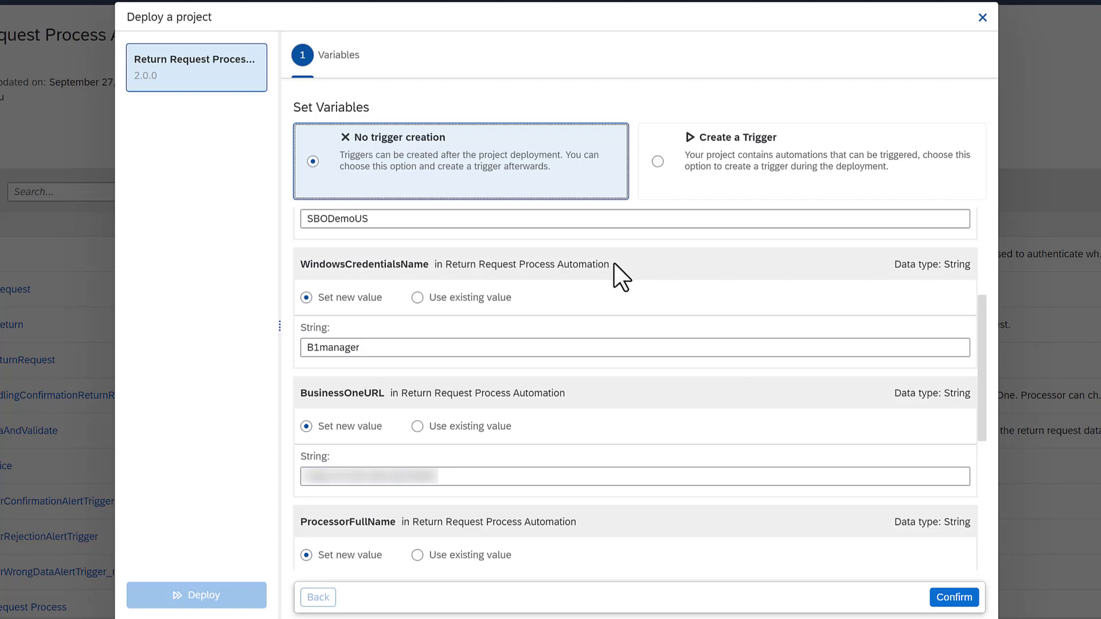
{"action": "scroll", "scroll_direction": "down", "scroll_amount": 3}
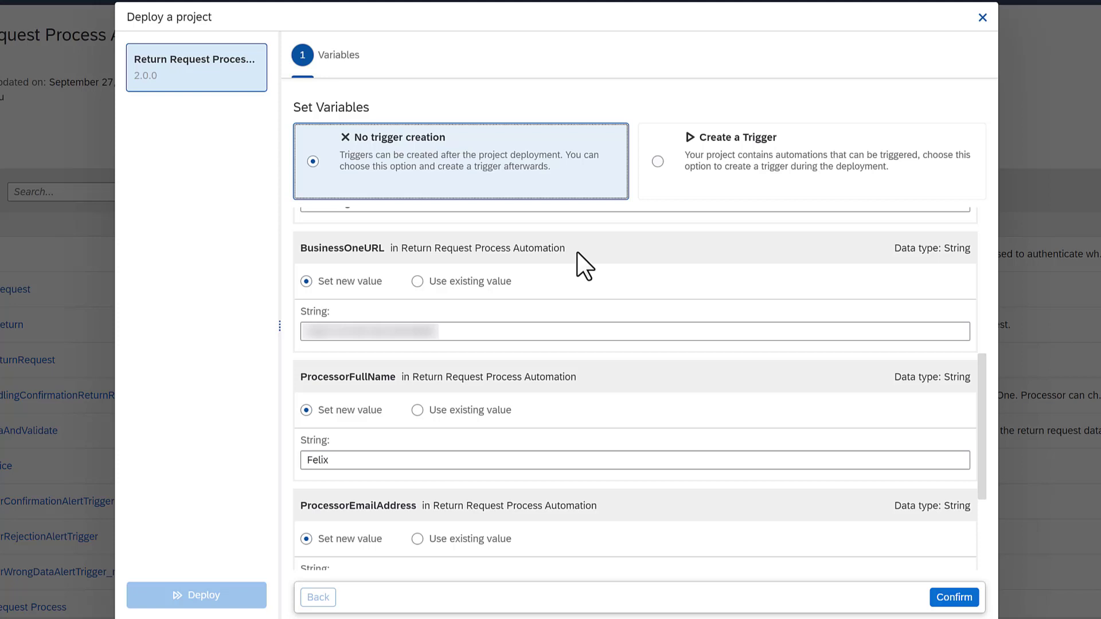
{"action": "scroll", "scroll_direction": "down", "scroll_amount": 3}
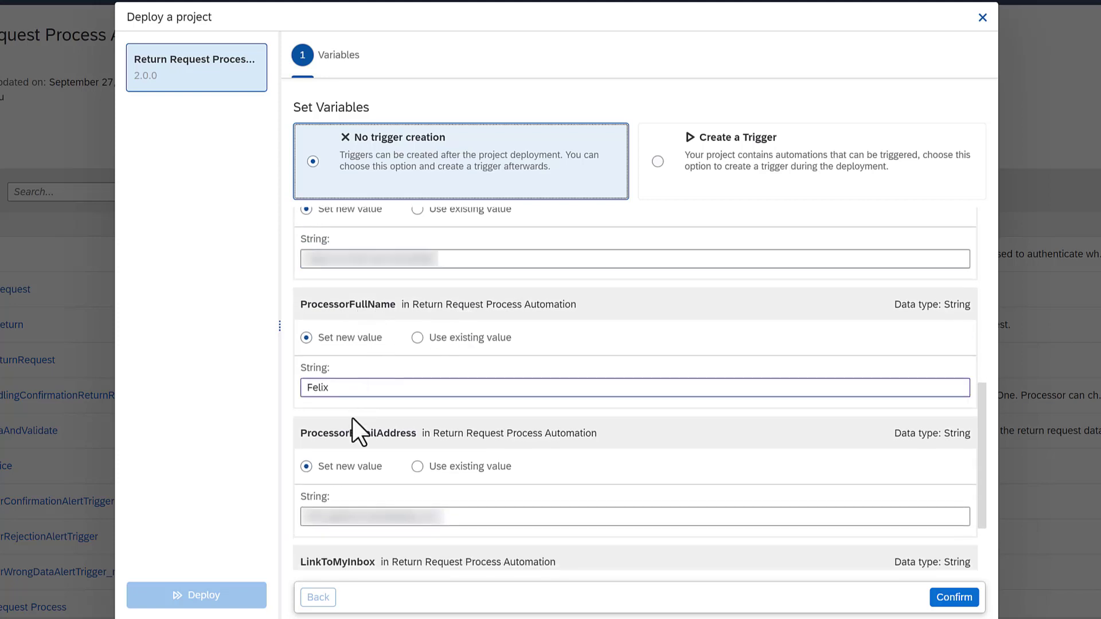
{"action": "mouse_move", "coordinate": [423, 418]}
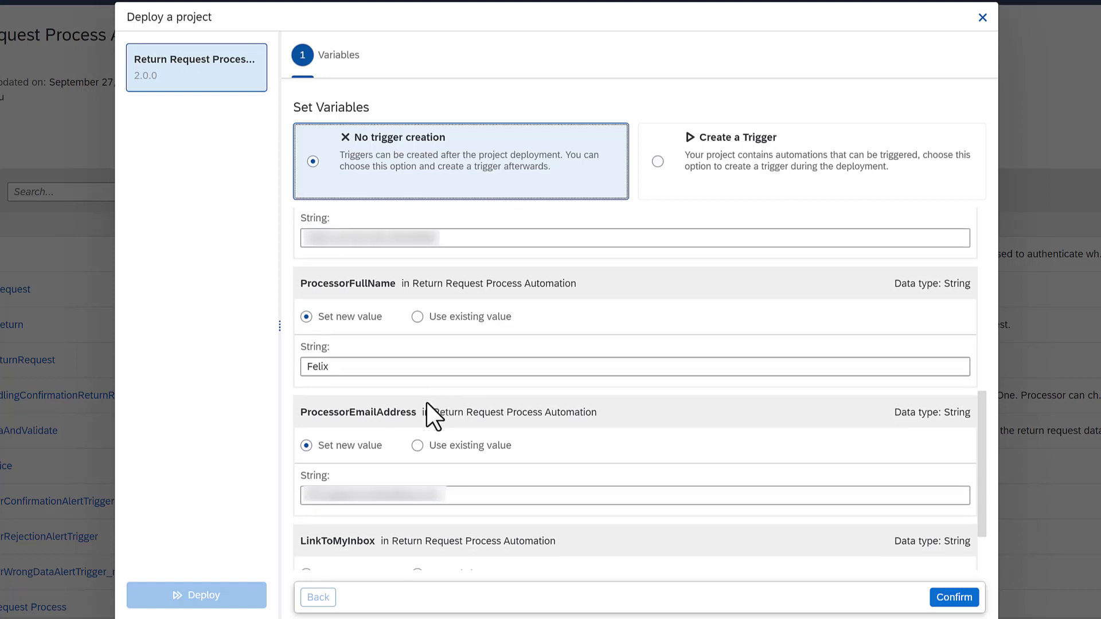
{"action": "scroll", "scroll_direction": "down", "scroll_amount": 3}
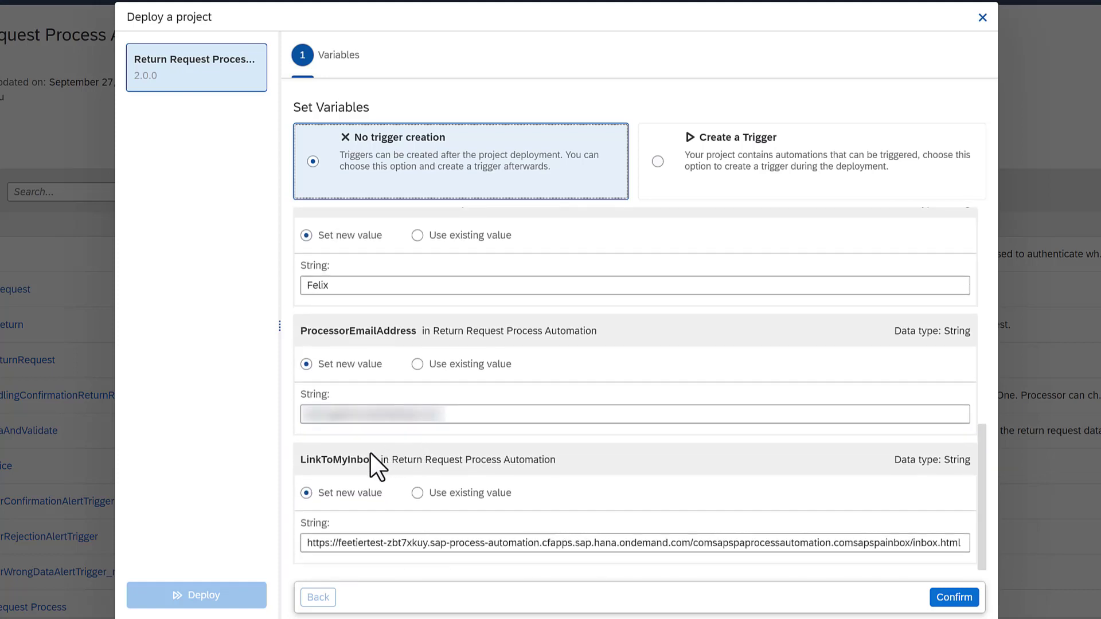
{"action": "mouse_move", "coordinate": [323, 472]}
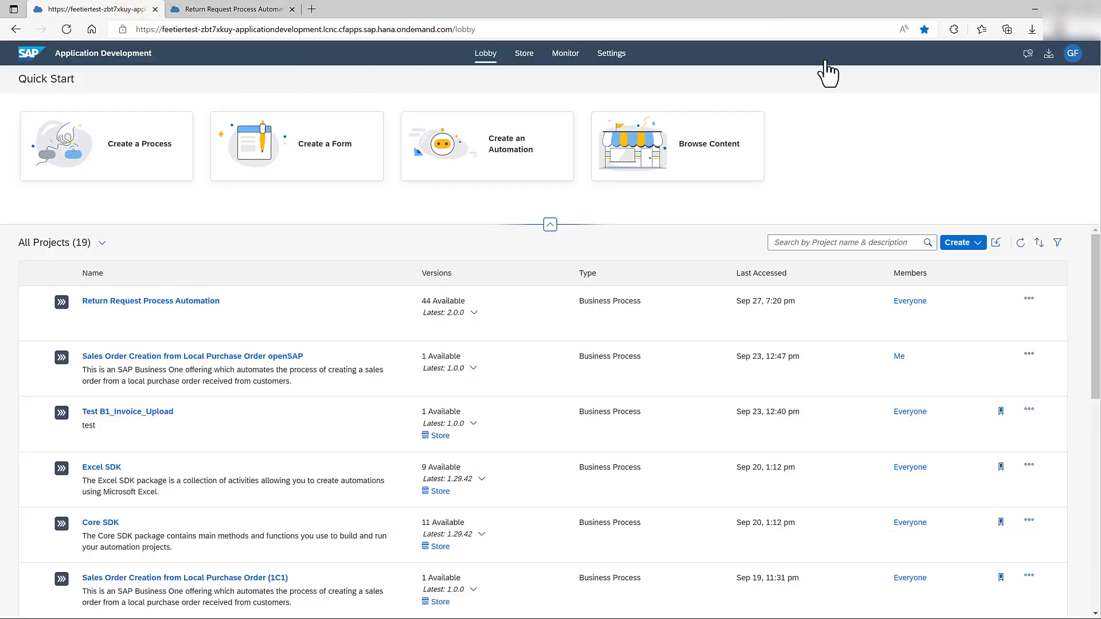
{"action": "mouse_move", "coordinate": [1051, 64]}
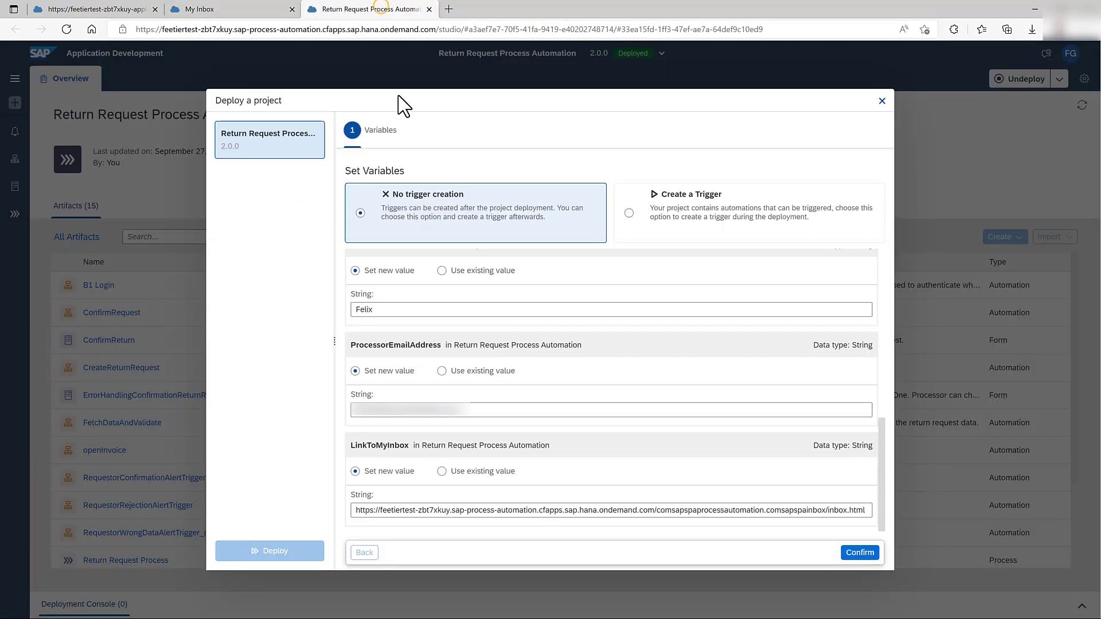
Inspect the LinkToMyInbox variable holding the My Inbox URL
{"action": "left_click", "coordinate": [484, 510]}
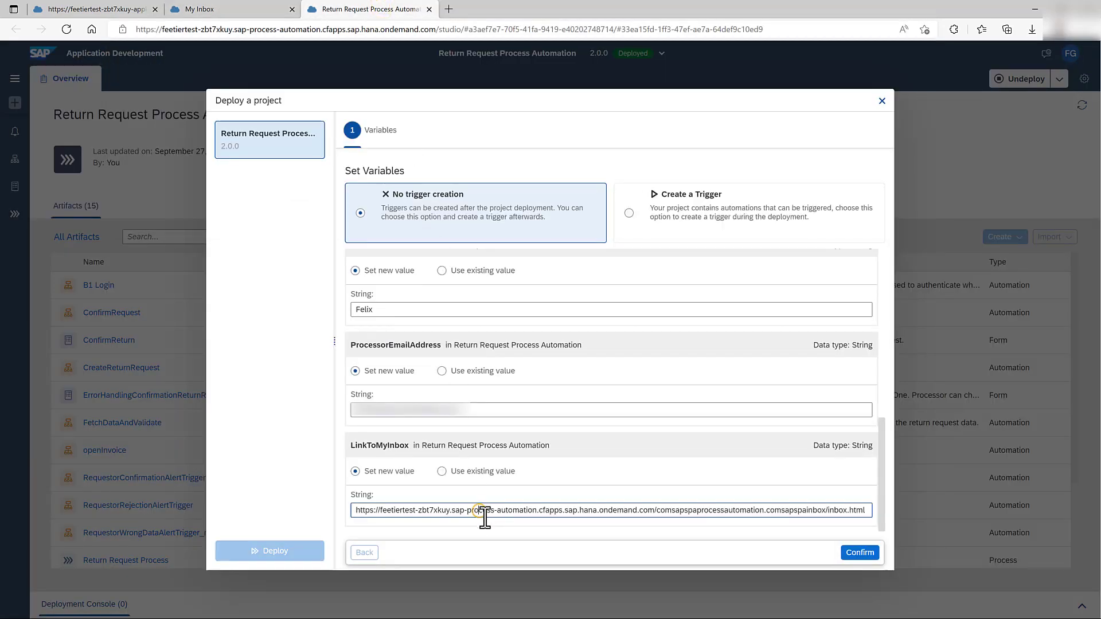
{"action": "mouse_move", "coordinate": [566, 530]}
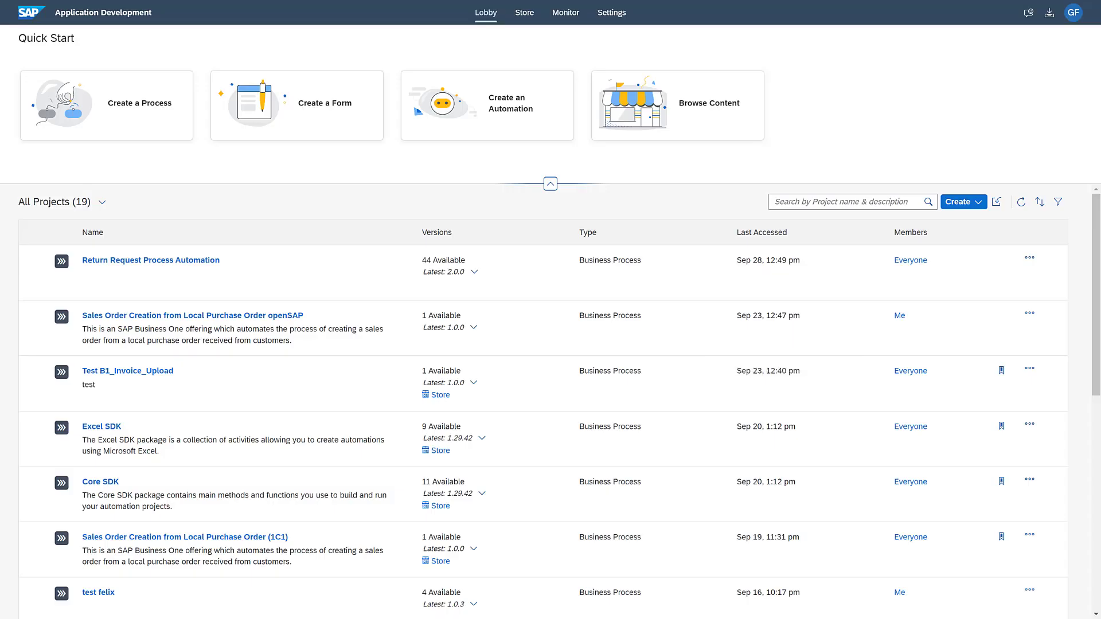
{"action": "mouse_move", "coordinate": [476, 109]}
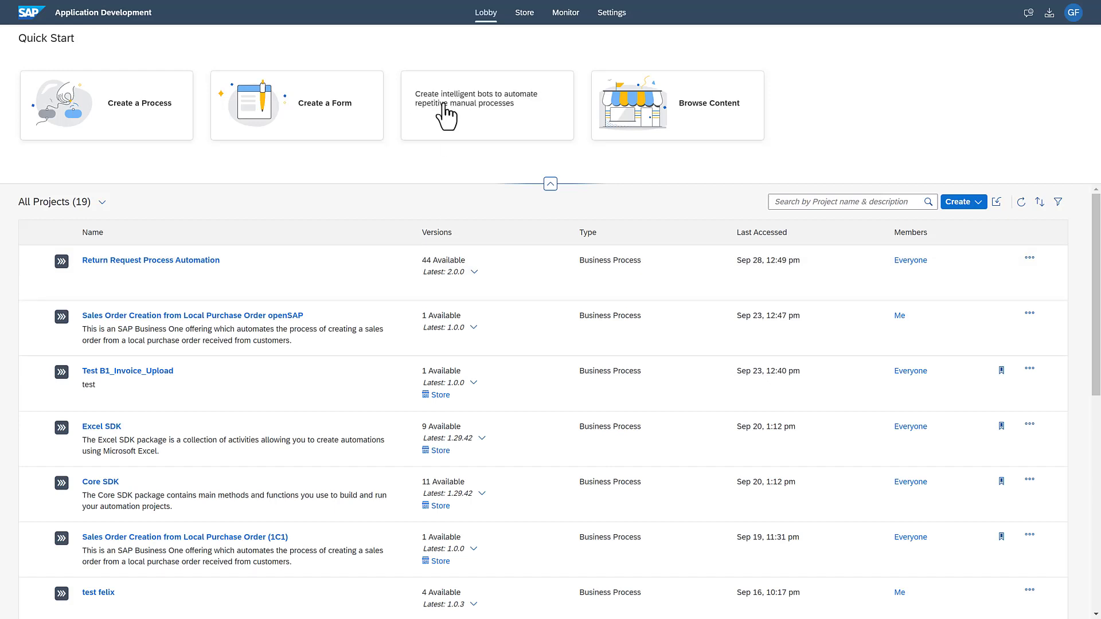
Open the Return Request Process definition (version 47) under Monitor's Processes and Workflows
{"action": "left_click", "coordinate": [565, 12]}
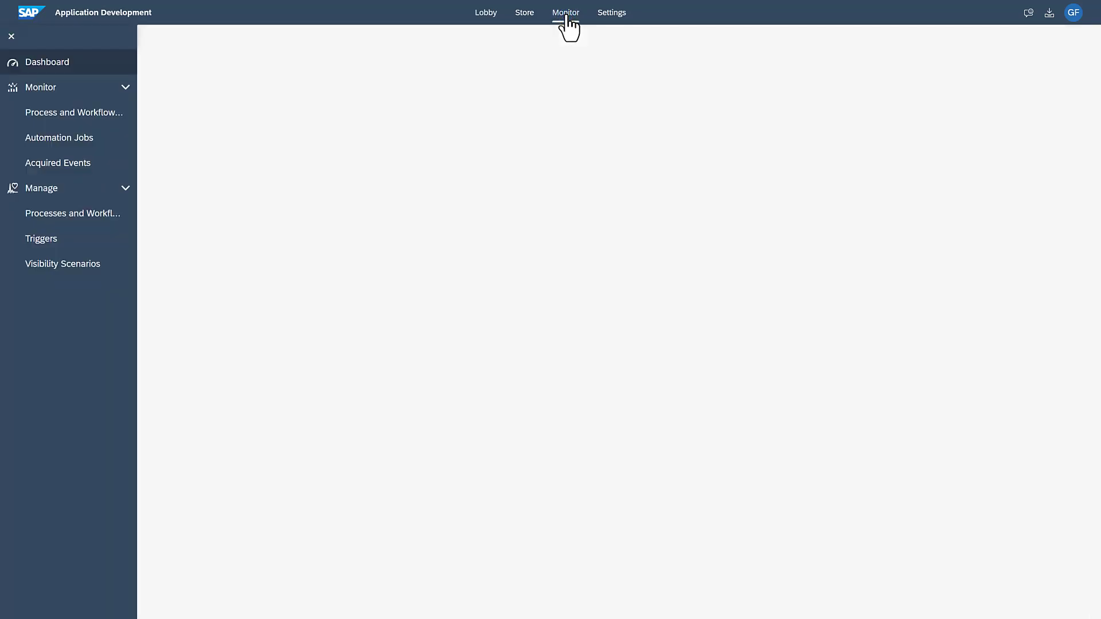
{"action": "left_click", "coordinate": [566, 12]}
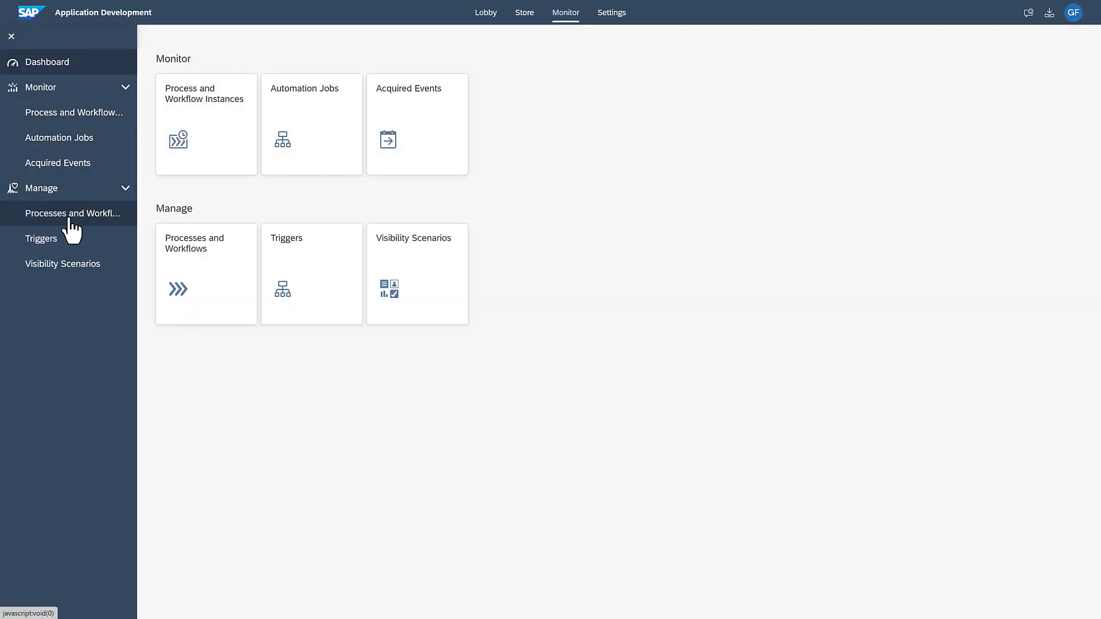
{"action": "left_click", "coordinate": [72, 214]}
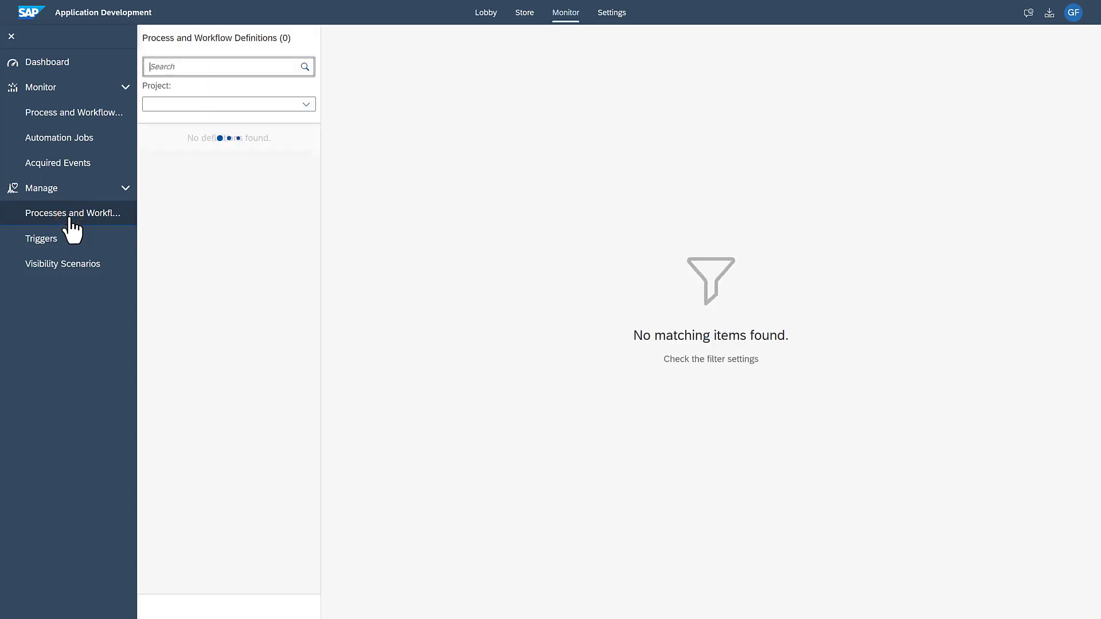
{"action": "left_click", "coordinate": [230, 415]}
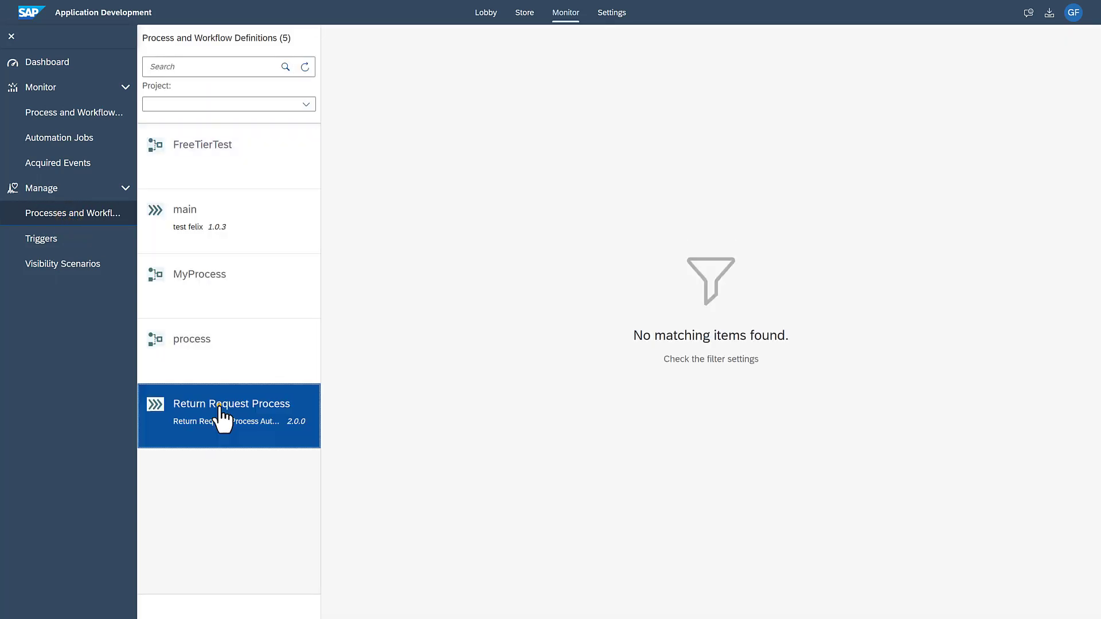
{"action": "left_click", "coordinate": [232, 415]}
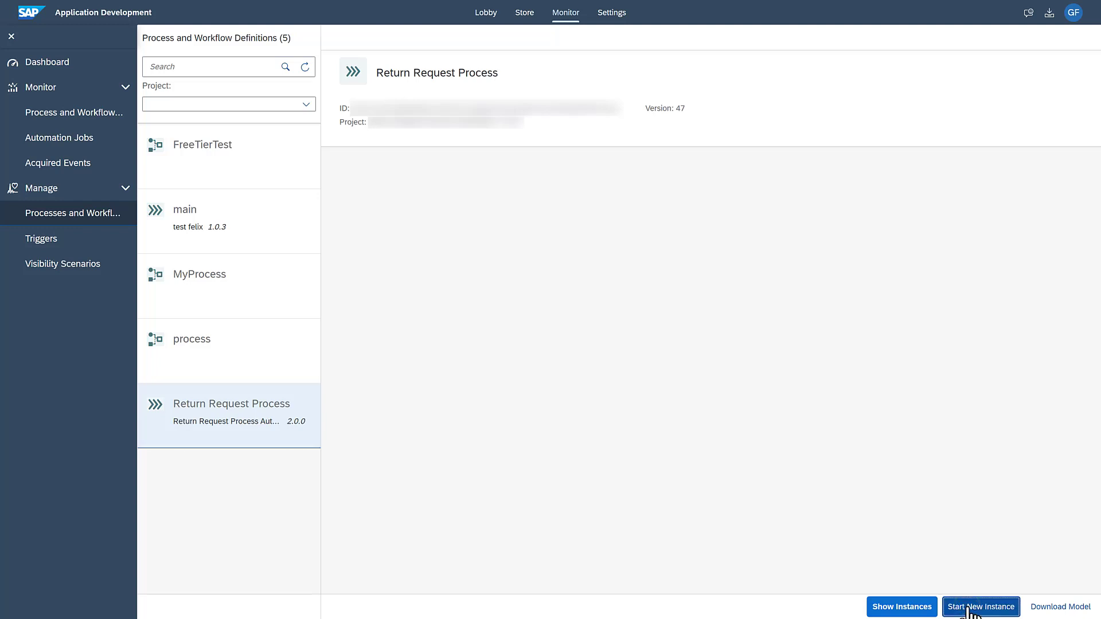
Start a new instance for invoice 1046 with the return-request JSON context and ReturnReason -1
{"action": "left_click", "coordinate": [980, 607]}
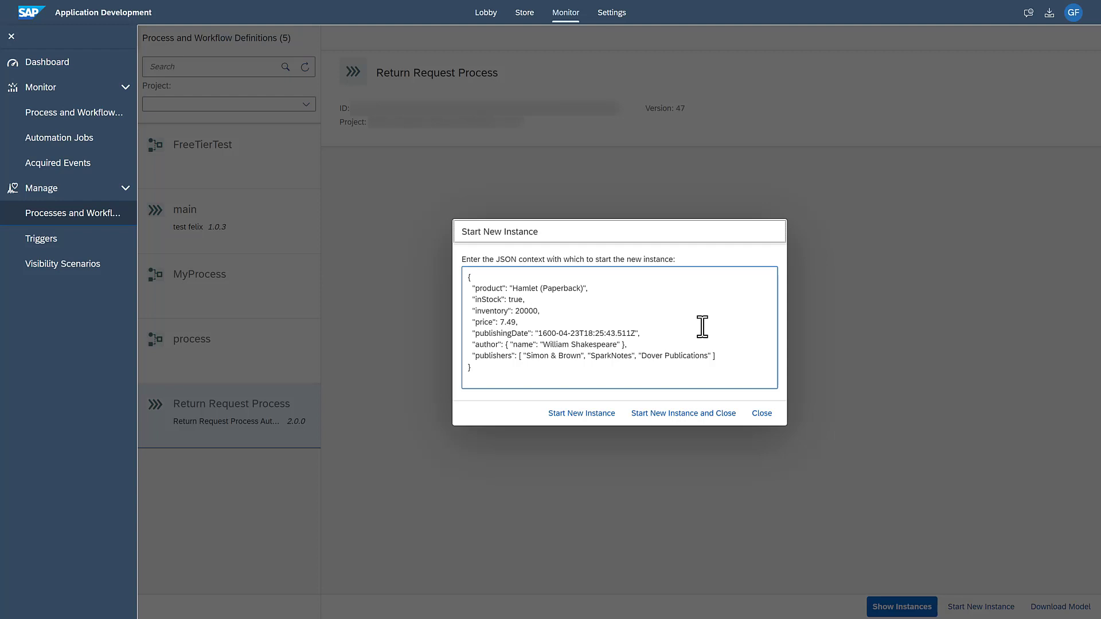
{"action": "key", "text": "ctrl+a"}
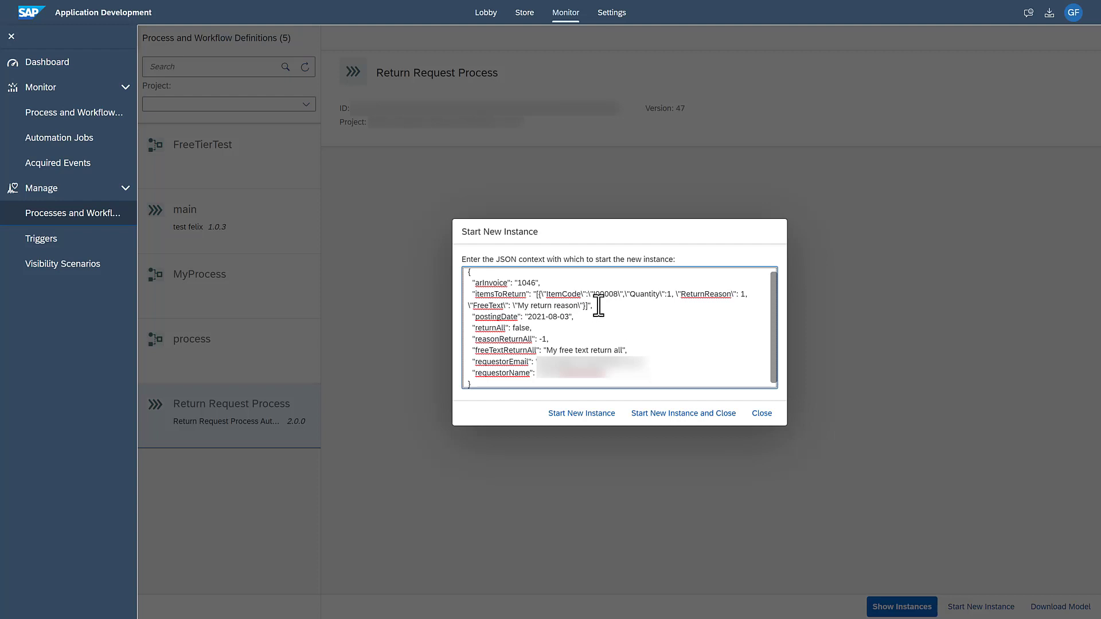
{"action": "double_click", "coordinate": [605, 293]}
{"action": "type", "text": "-"}
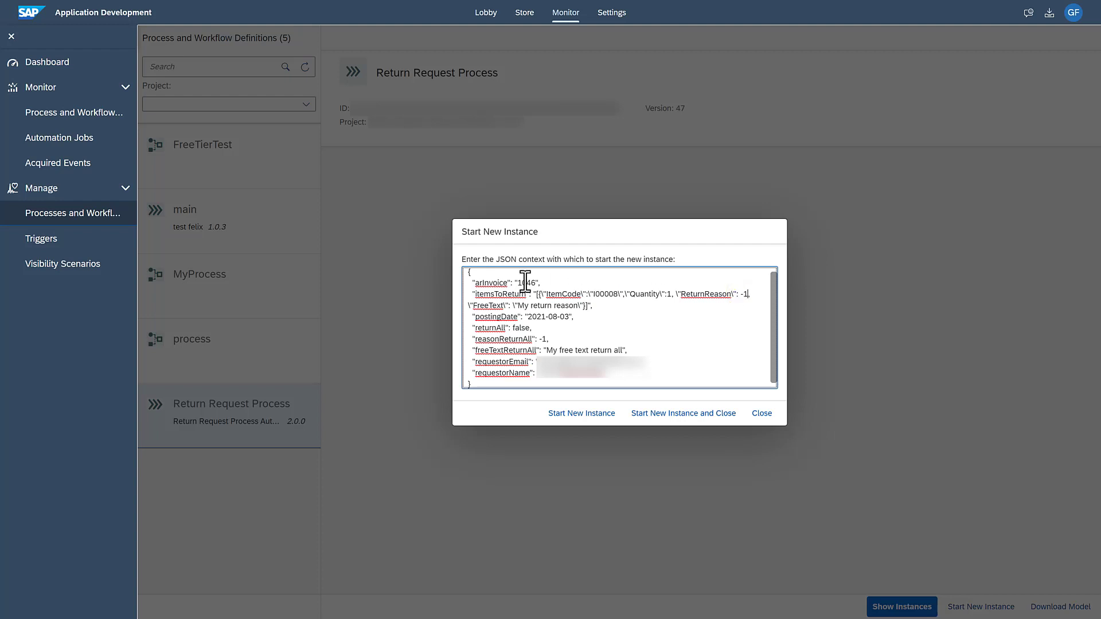
{"action": "left_click", "coordinate": [761, 413]}
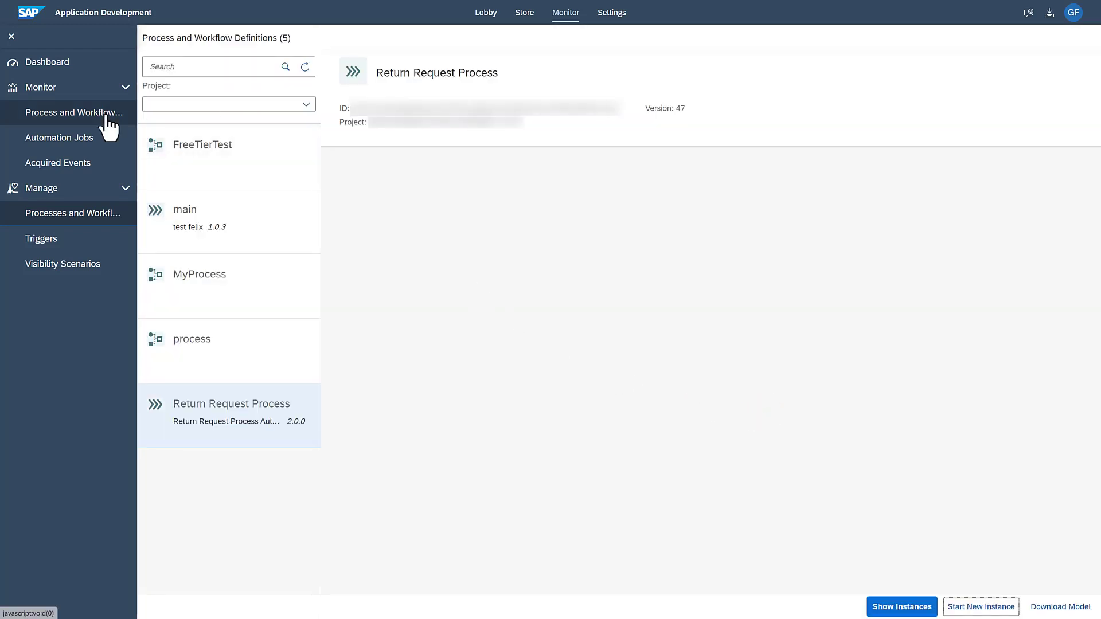
Check the running instance's Context and Execution Log, then open its confirmation task
{"action": "left_click", "coordinate": [901, 607]}
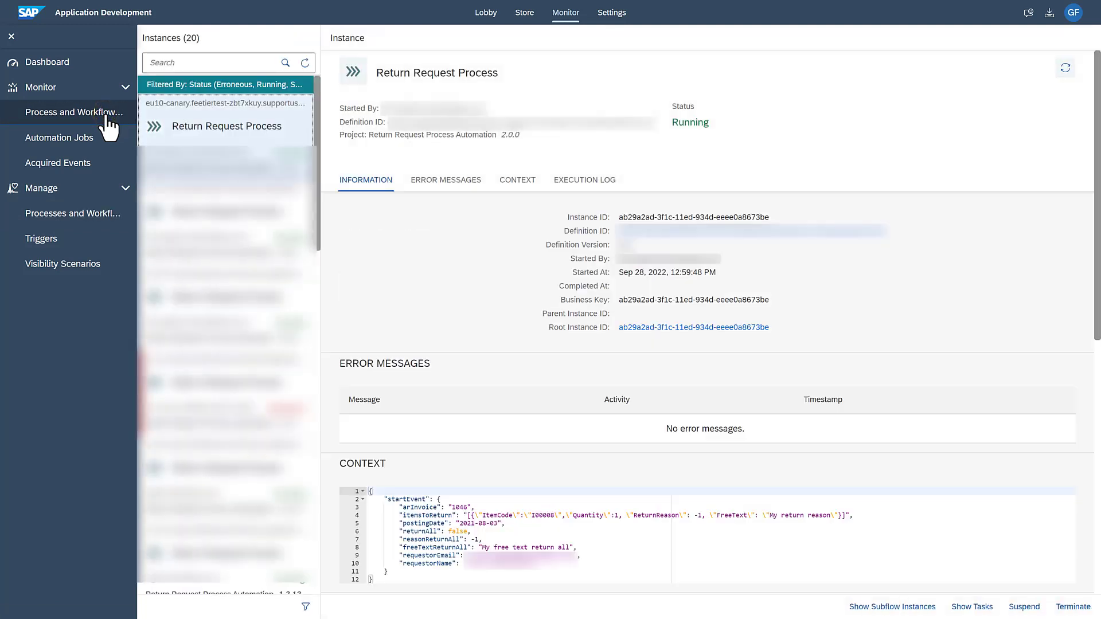
{"action": "mouse_move", "coordinate": [361, 165]}
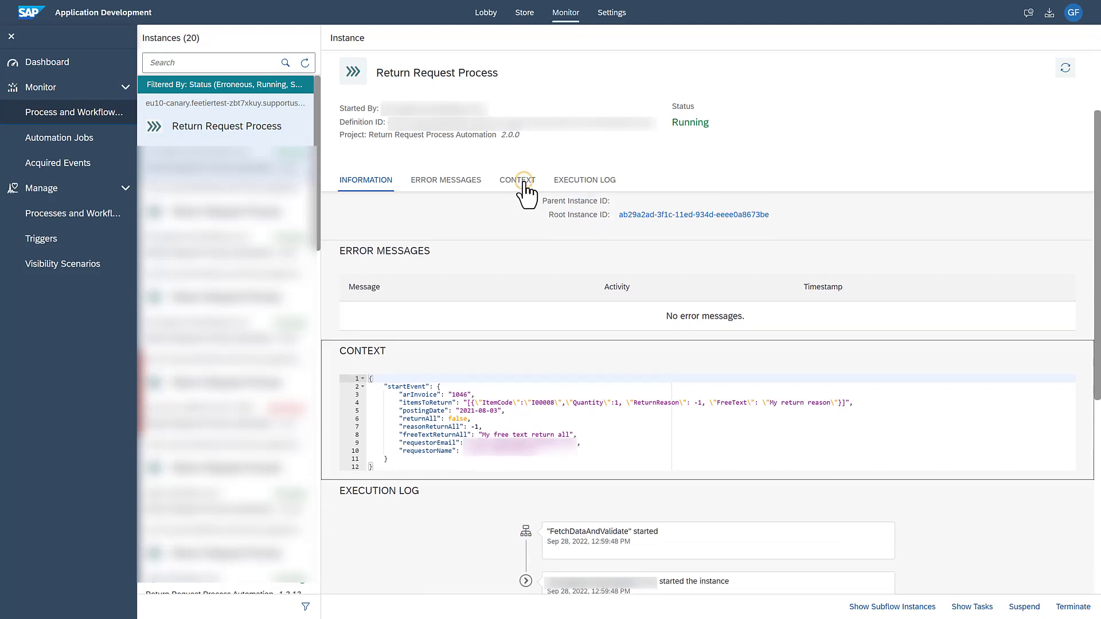
{"action": "left_click", "coordinate": [517, 178]}
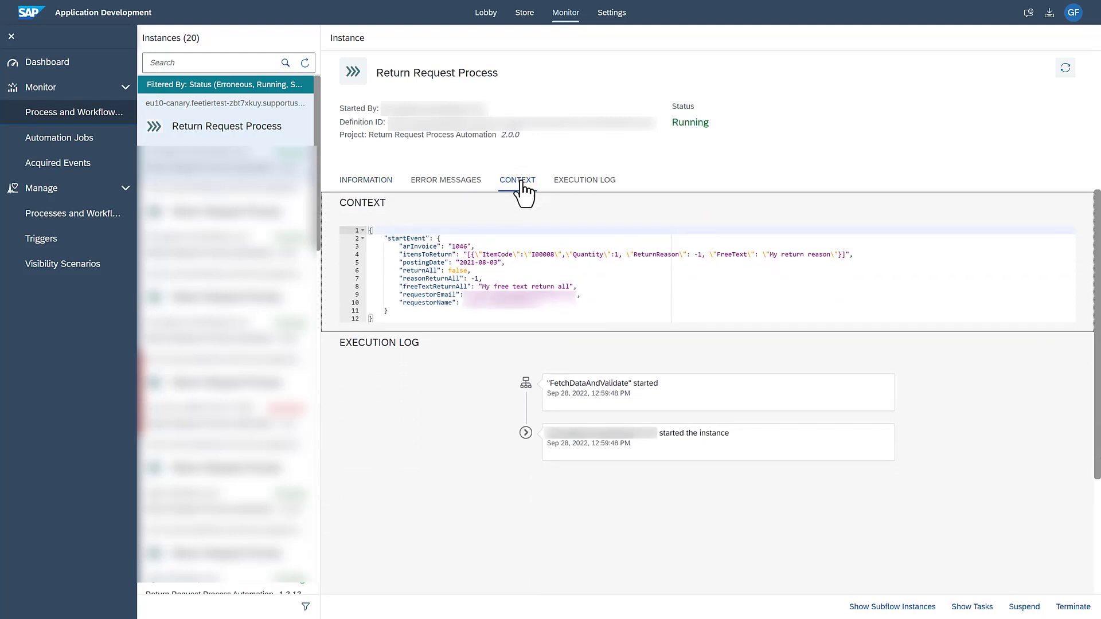
{"action": "mouse_move", "coordinate": [564, 188]}
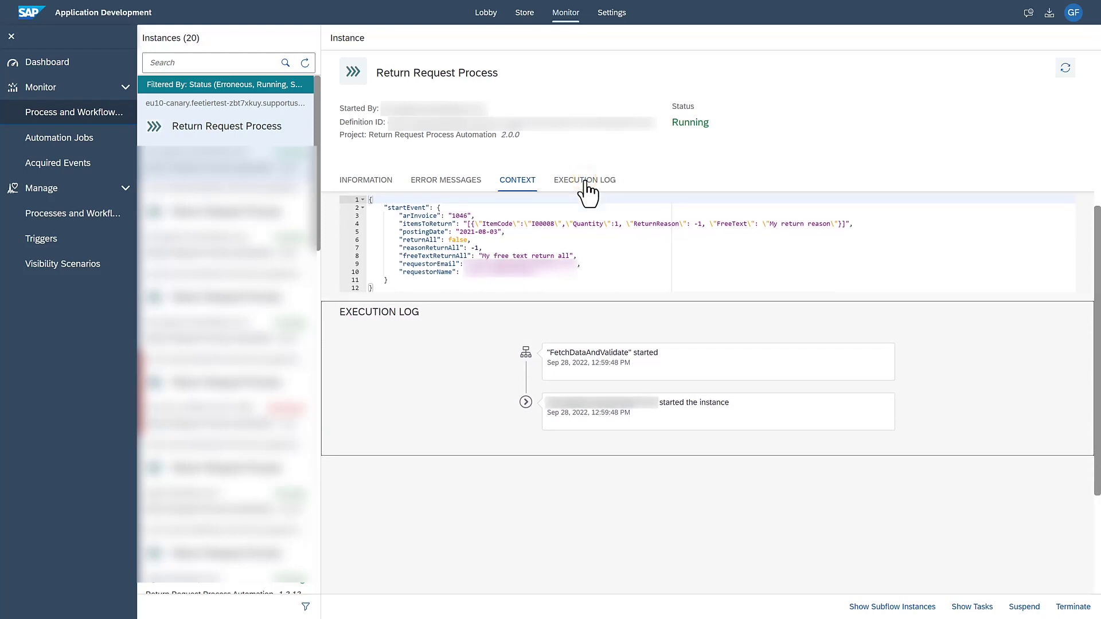
{"action": "left_click", "coordinate": [584, 179]}
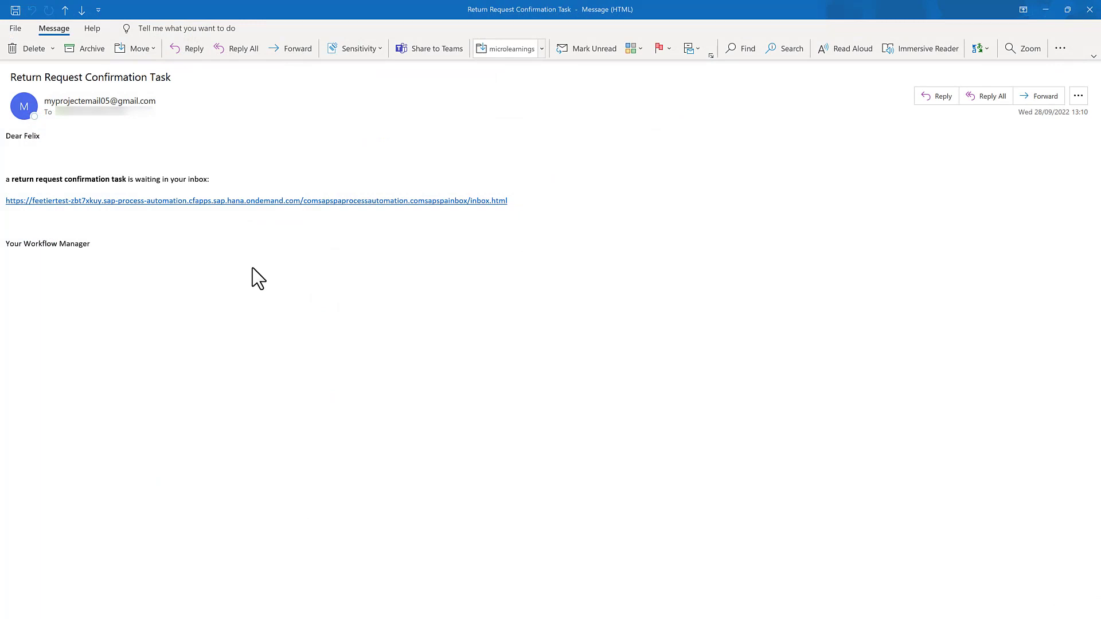
{"action": "left_click", "coordinate": [257, 200]}
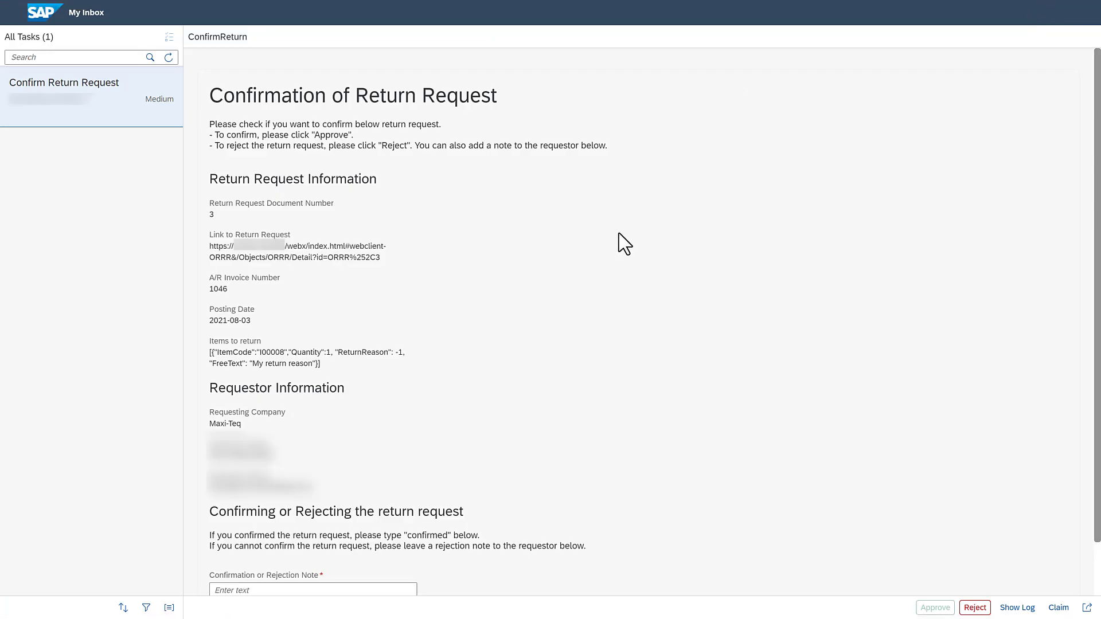
{"action": "mouse_move", "coordinate": [623, 243]}
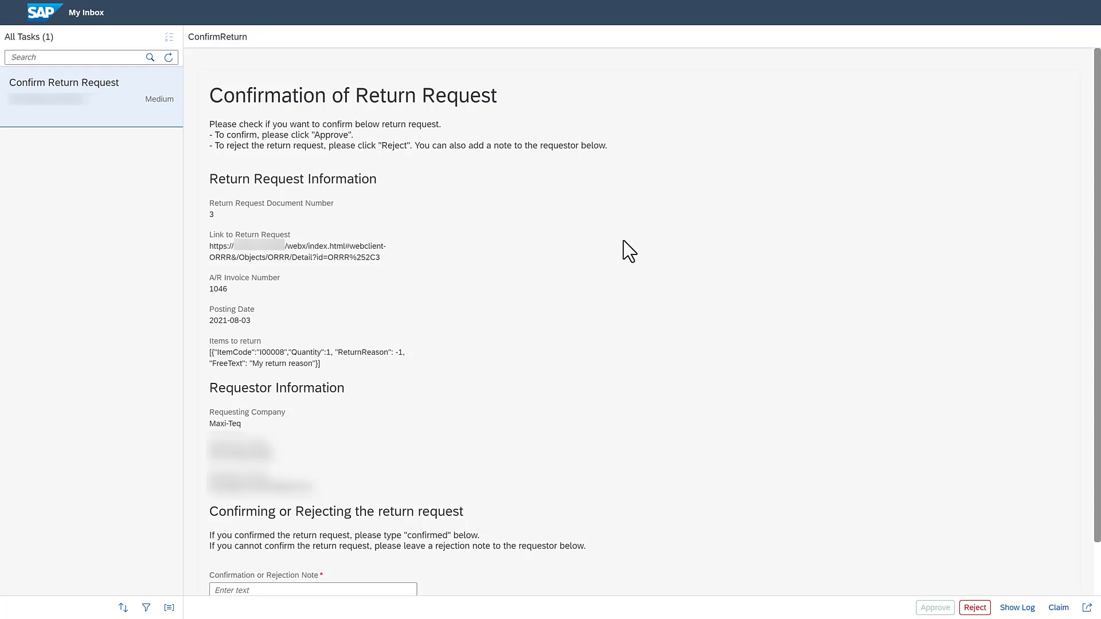
Approve the Confirm Return Request task for document 3 with the note 'confirmed'
{"action": "scroll", "scroll_direction": "down", "scroll_amount": 3}
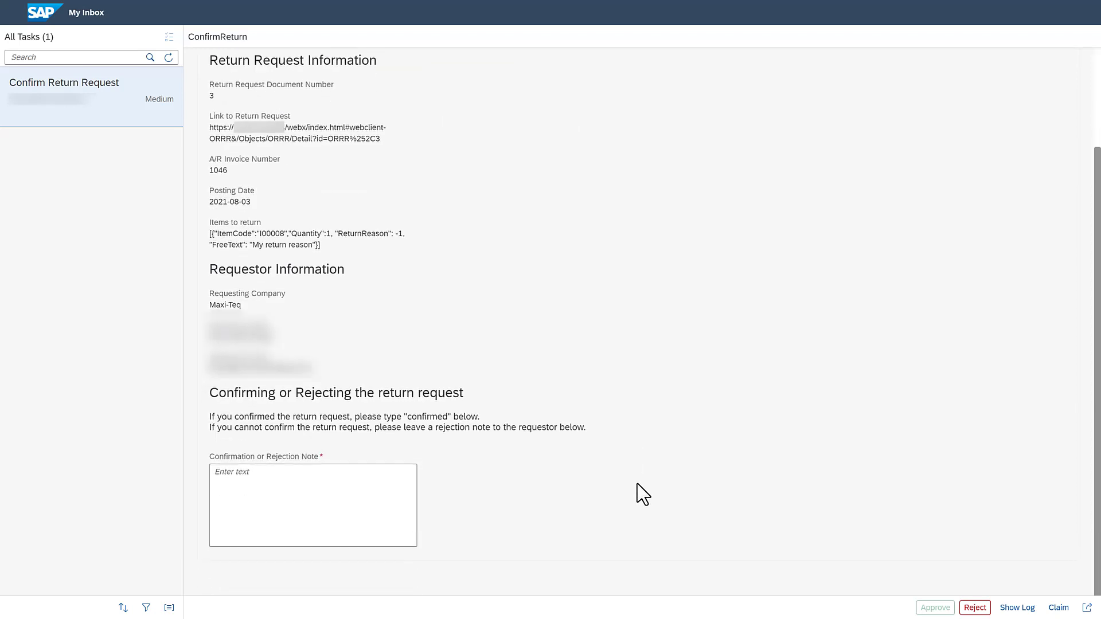
{"action": "mouse_move", "coordinate": [631, 491]}
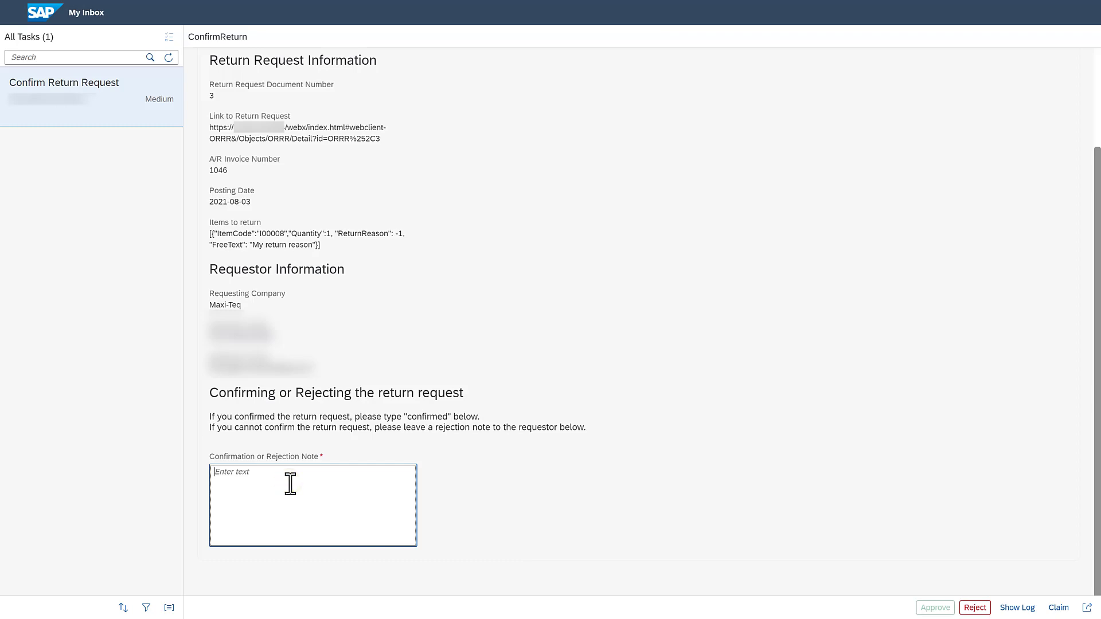
{"action": "type", "text": "confirmed"}
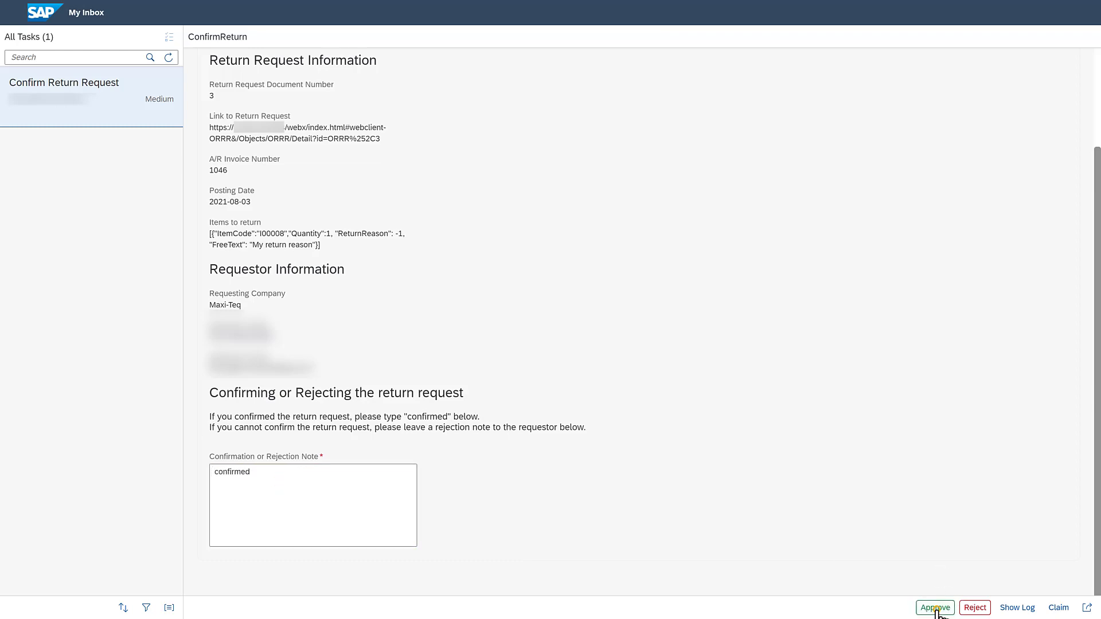
{"action": "left_click", "coordinate": [935, 608]}
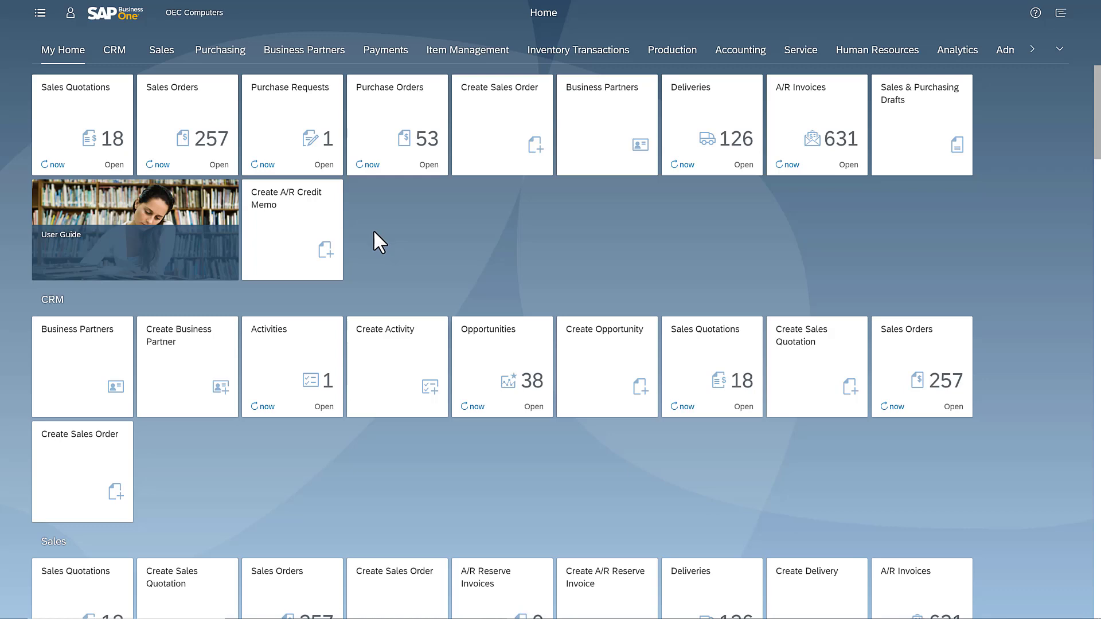
Review Return Request 3 and show its Relationship Map back to A/R Invoice 1046
{"action": "scroll", "scroll_direction": "down", "scroll_amount": 3}
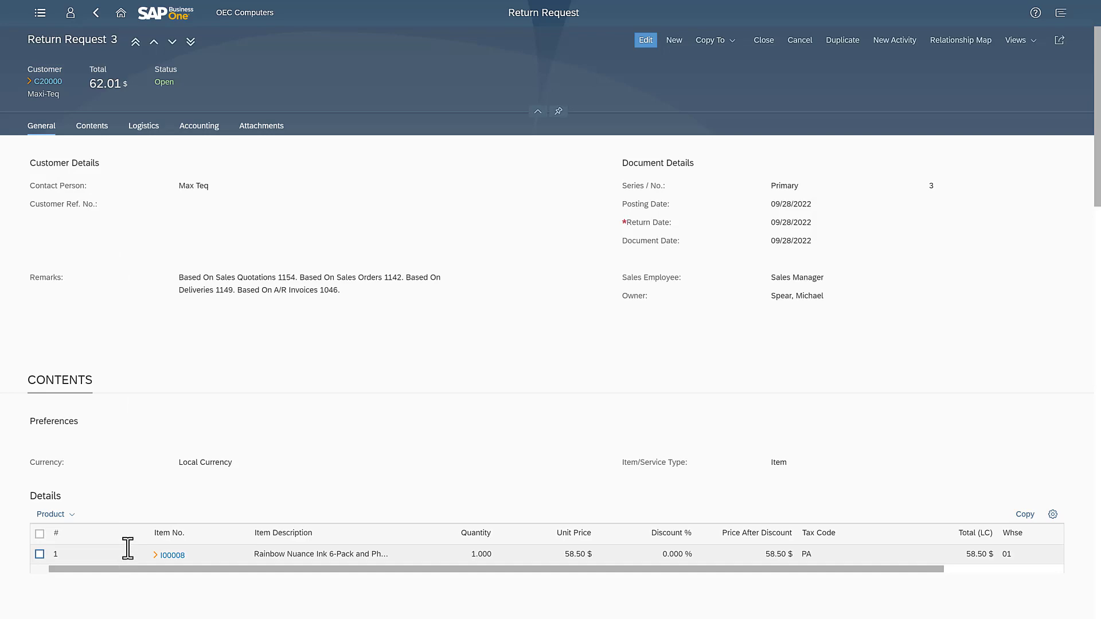
{"action": "scroll", "scroll_direction": "down", "scroll_amount": 3}
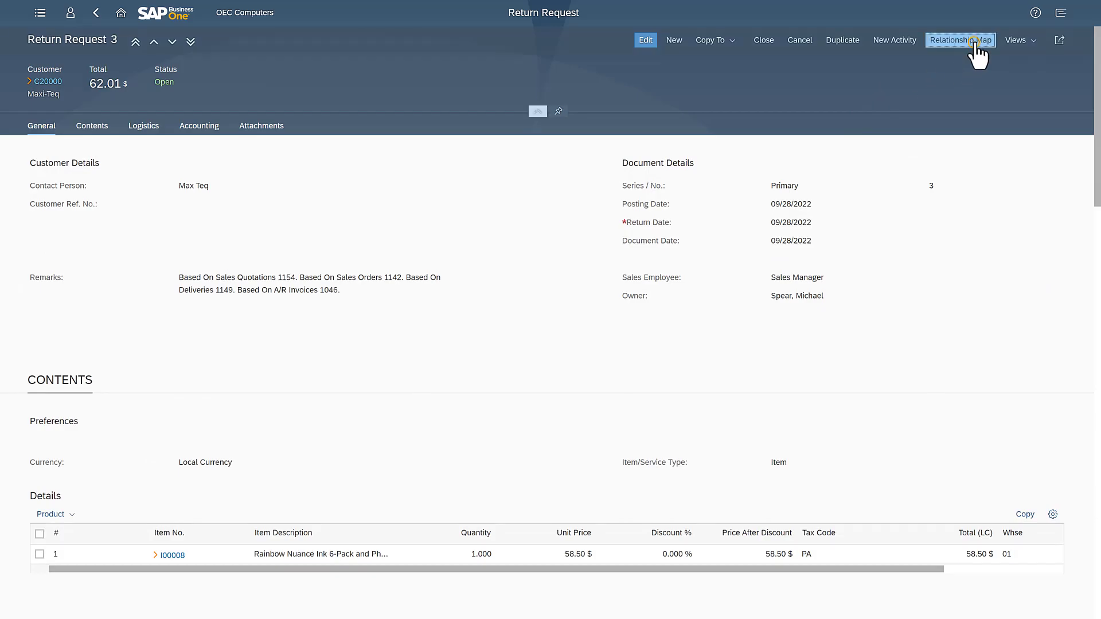
{"action": "left_click", "coordinate": [960, 40]}
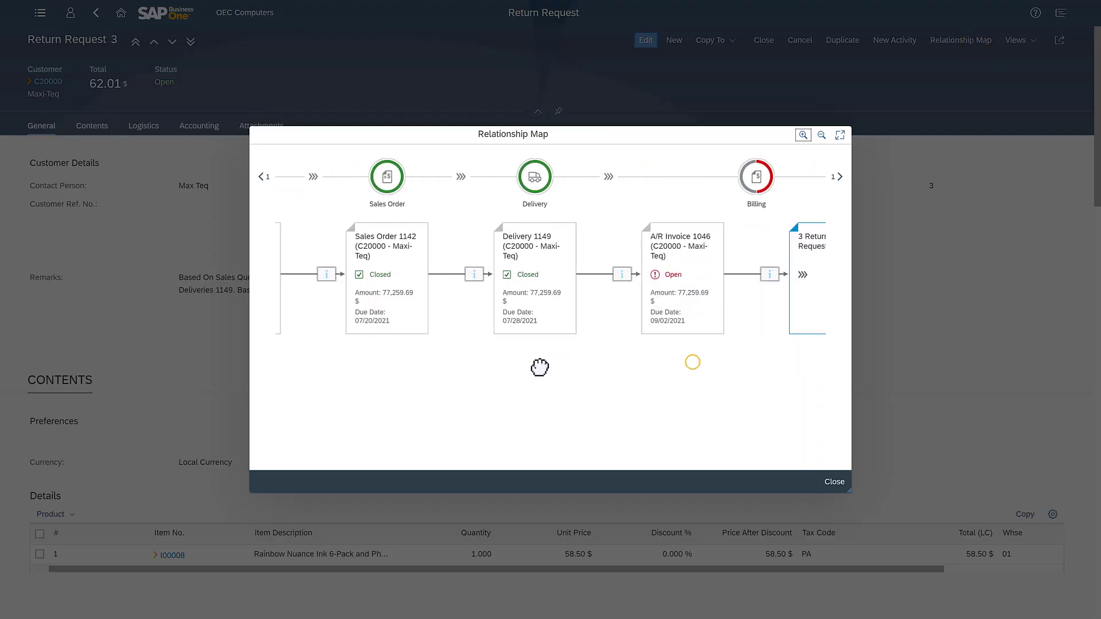